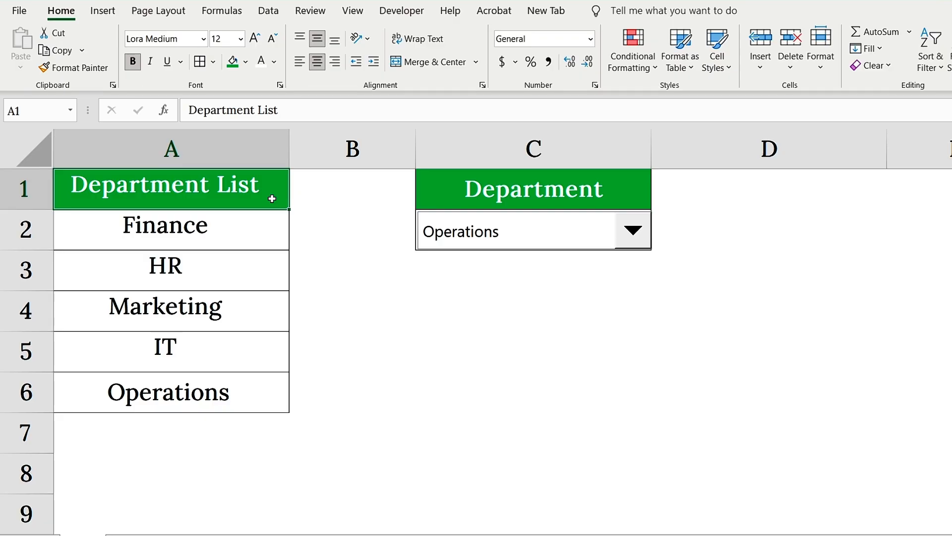
Preview the finished combo box's department list, then switch to the blank layout with empty C2
click(631, 230)
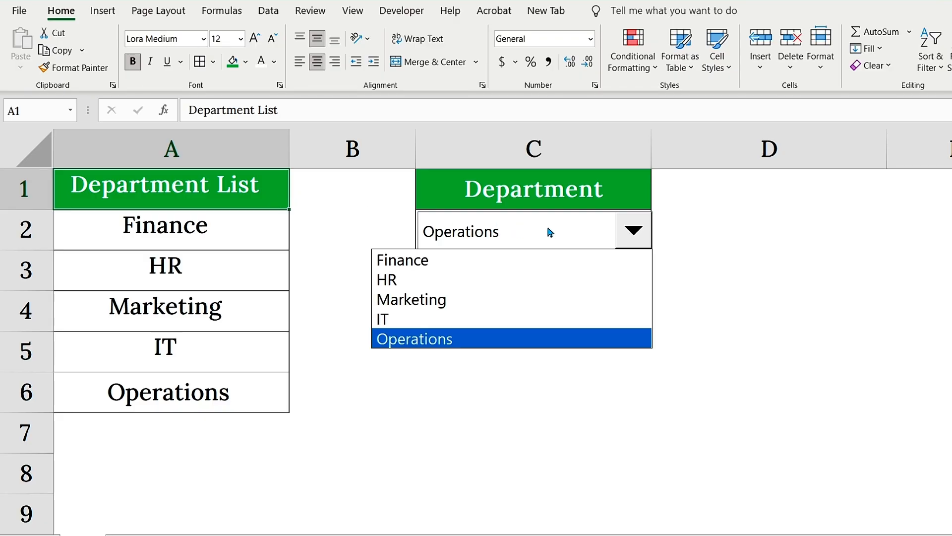
mouse_move(645, 230)
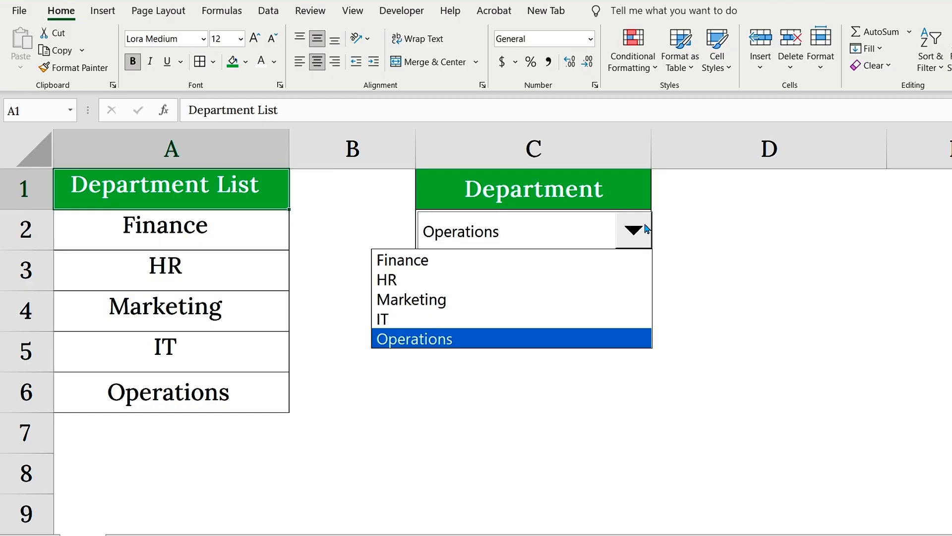
click(414, 339)
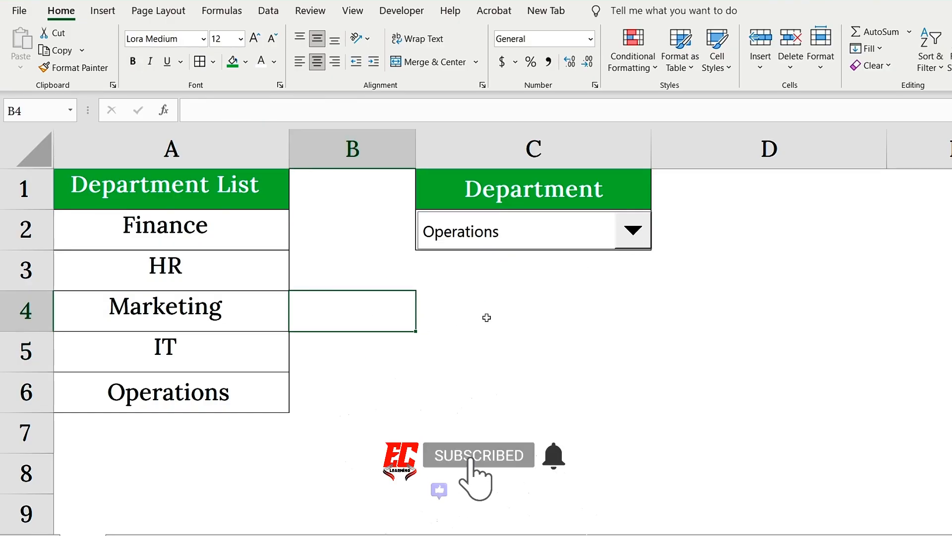
click(532, 310)
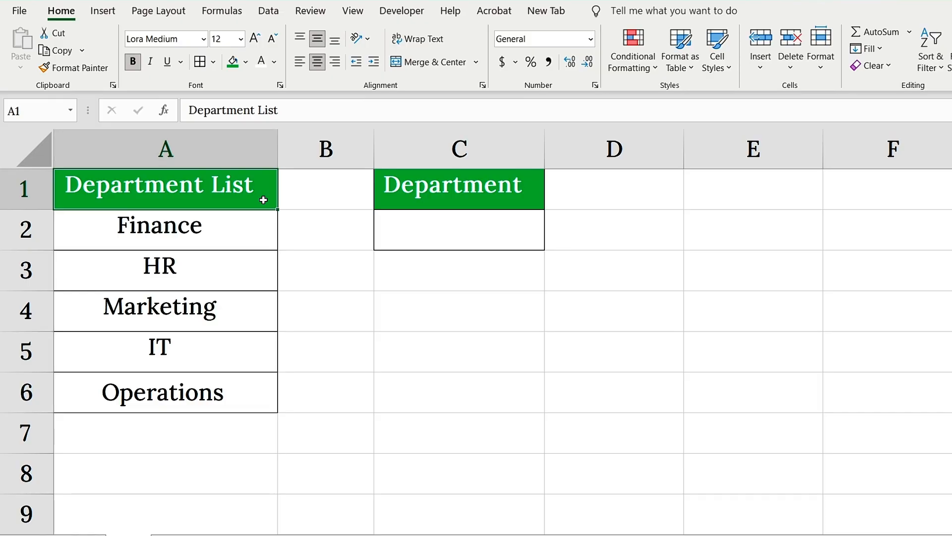
click(625, 65)
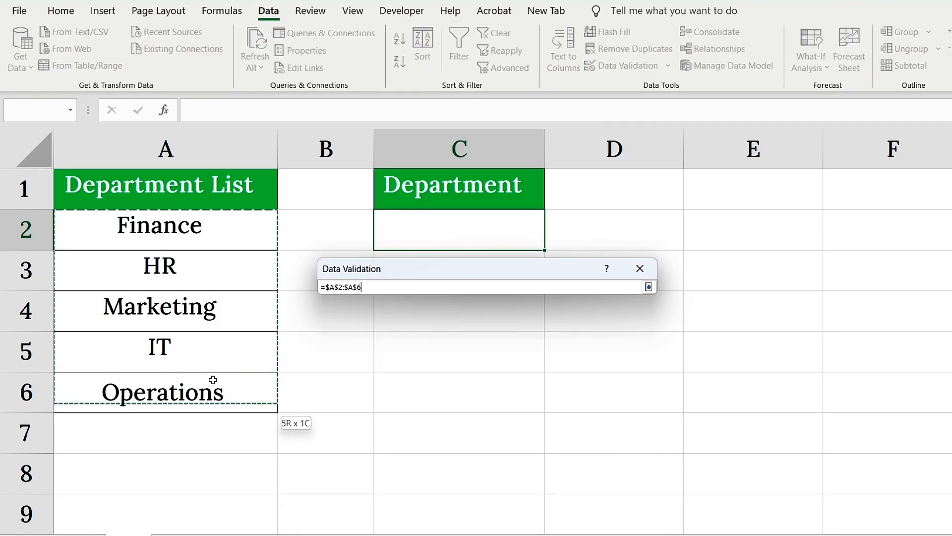
click(549, 243)
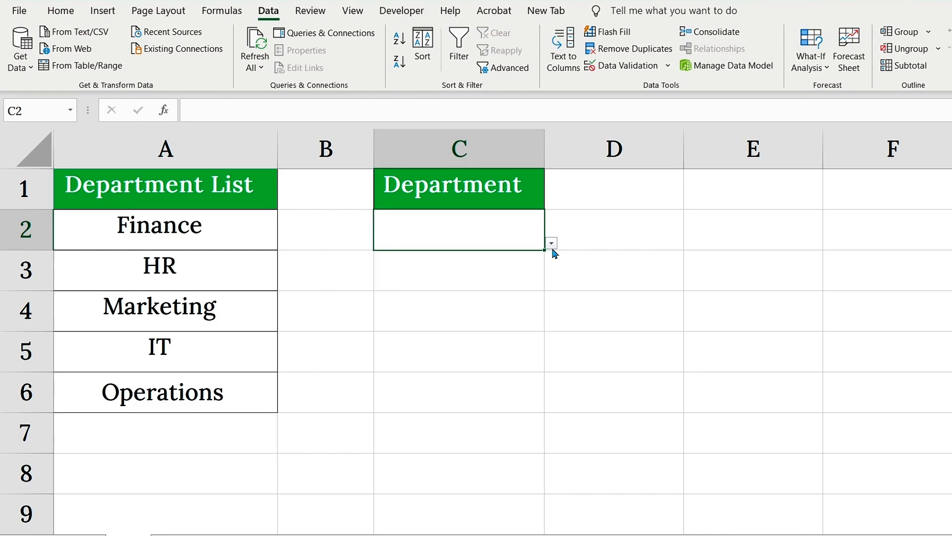
click(458, 351)
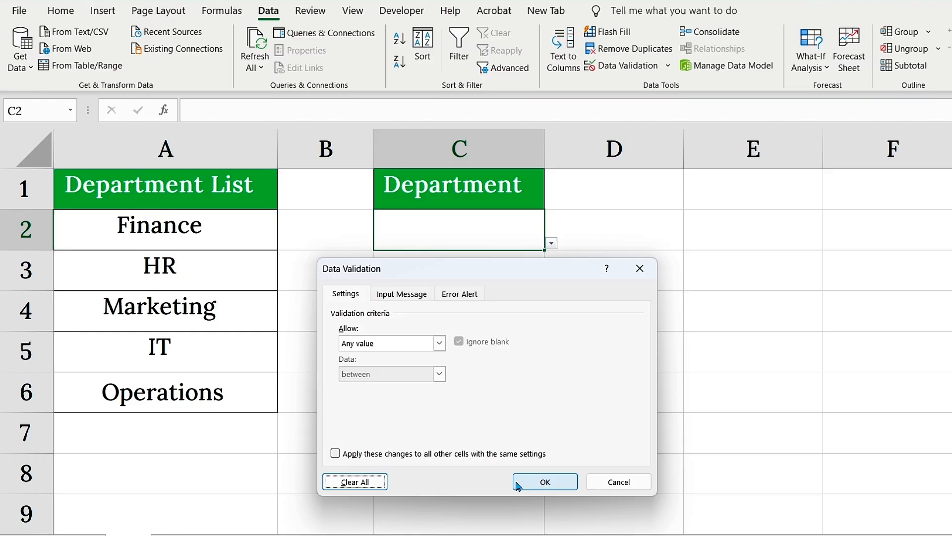
click(544, 482)
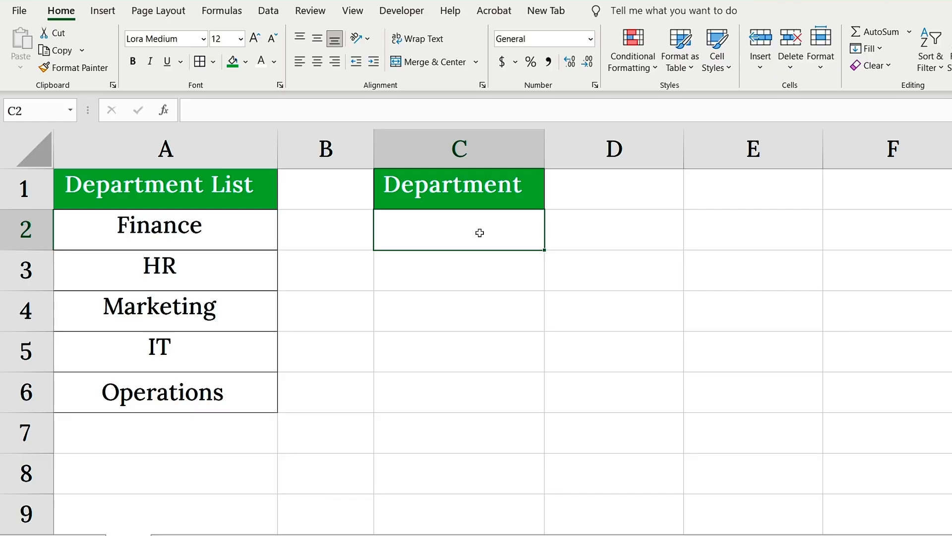
mouse_move(465, 224)
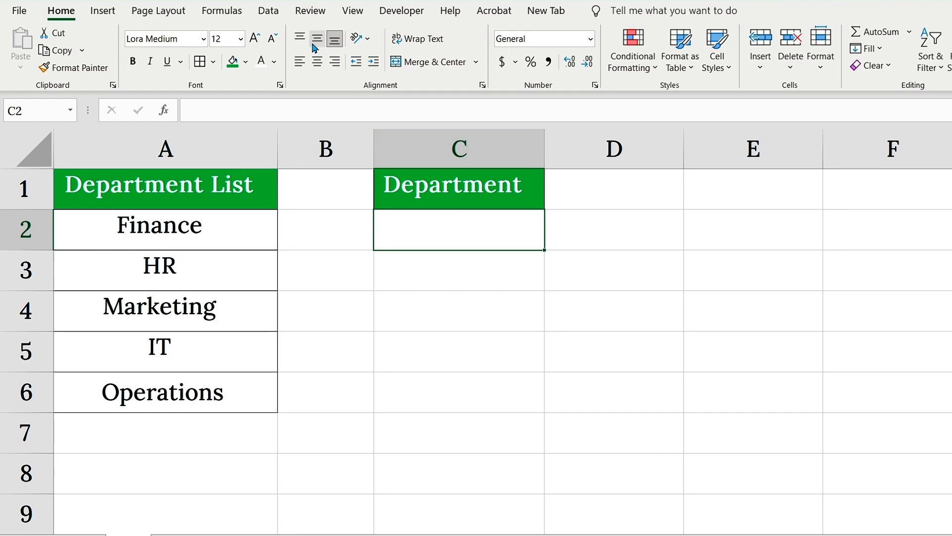
Give C2 a List data validation with source =$A$2:$A$6
click(268, 10)
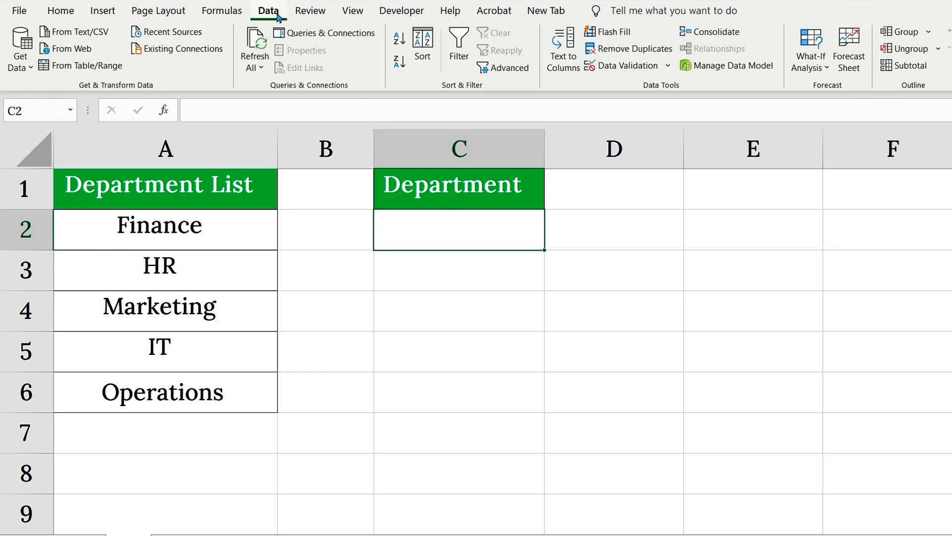
click(614, 65)
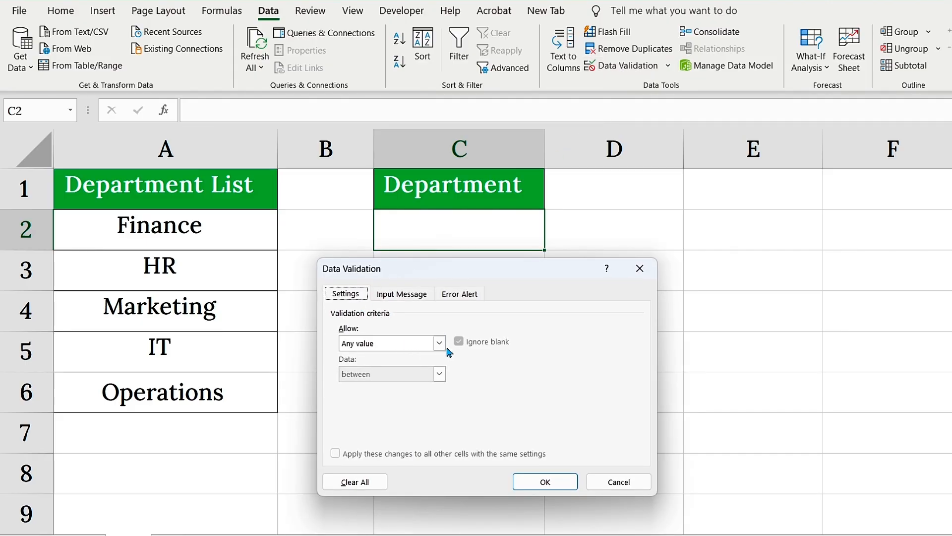
click(439, 343)
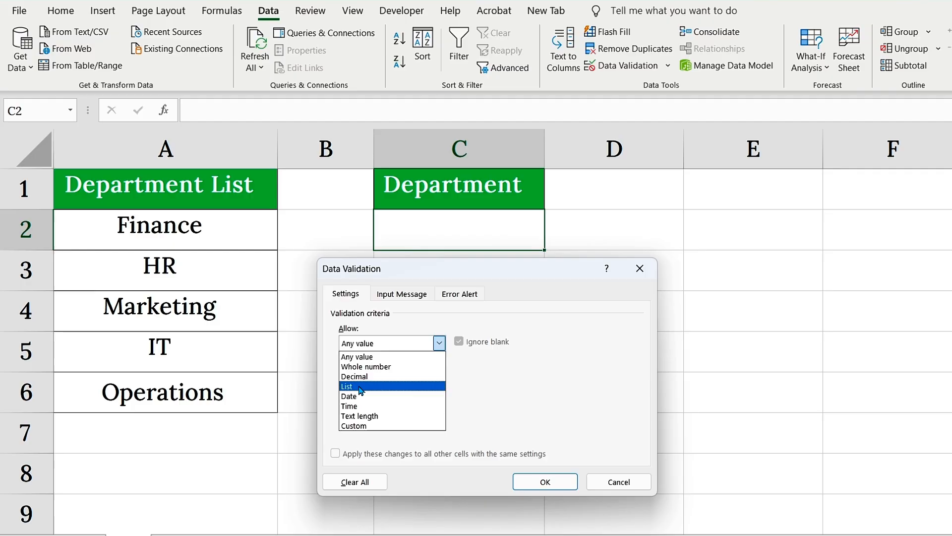
click(346, 386)
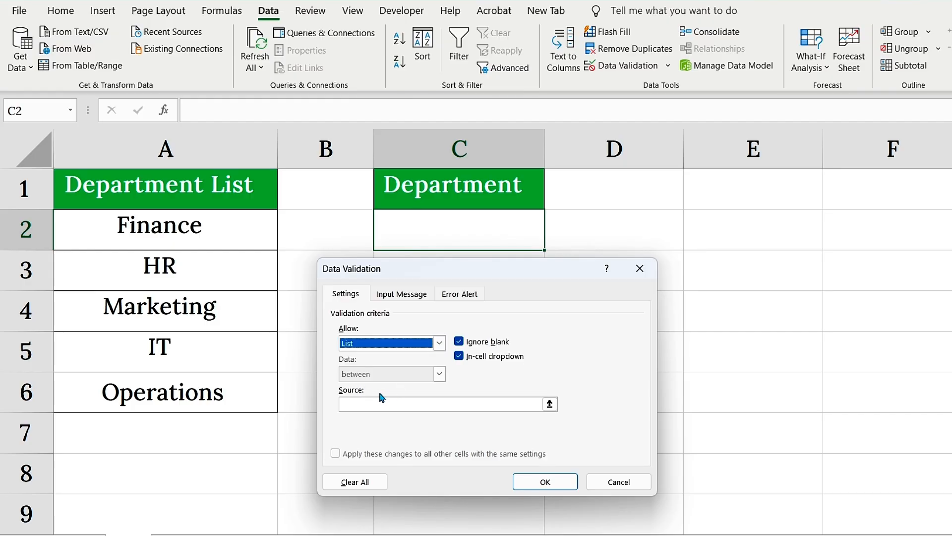
click(438, 403)
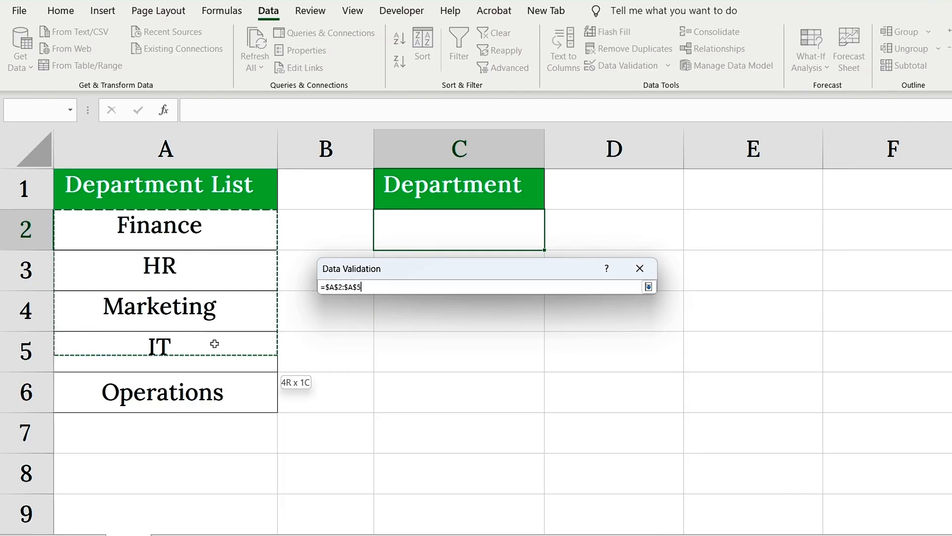
click(649, 286)
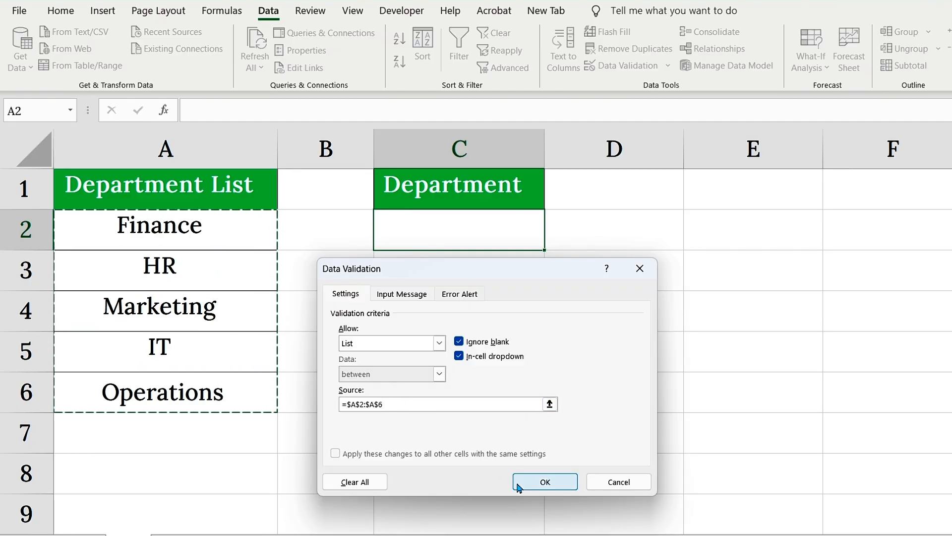
click(544, 481)
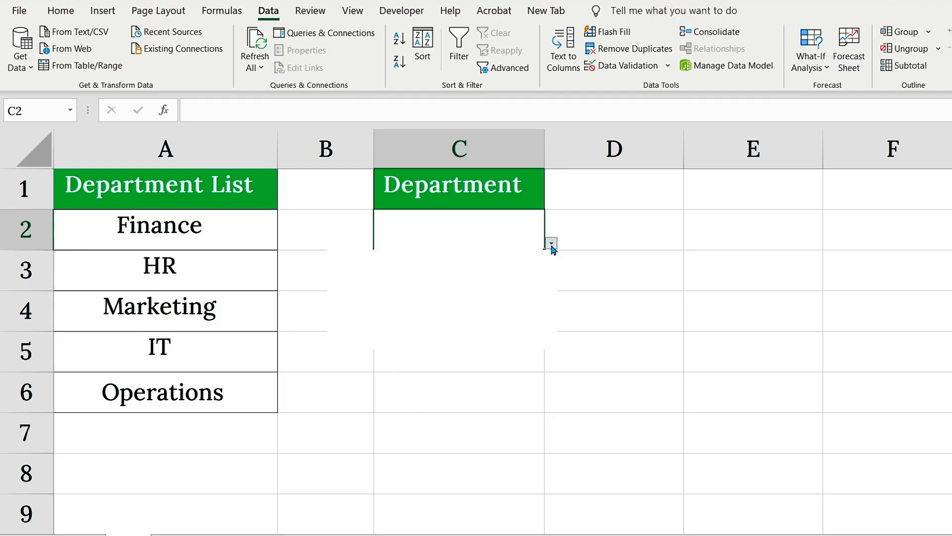
click(550, 243)
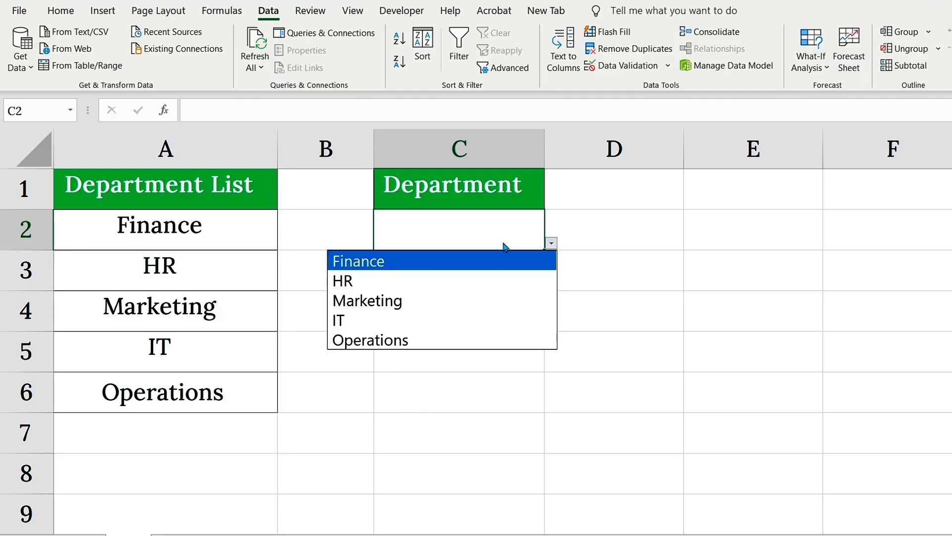
mouse_move(526, 239)
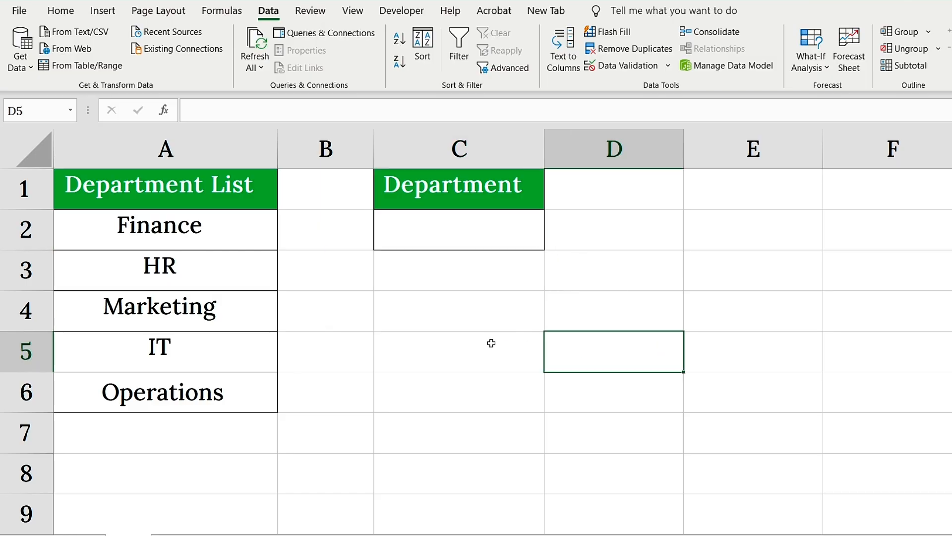
click(458, 229)
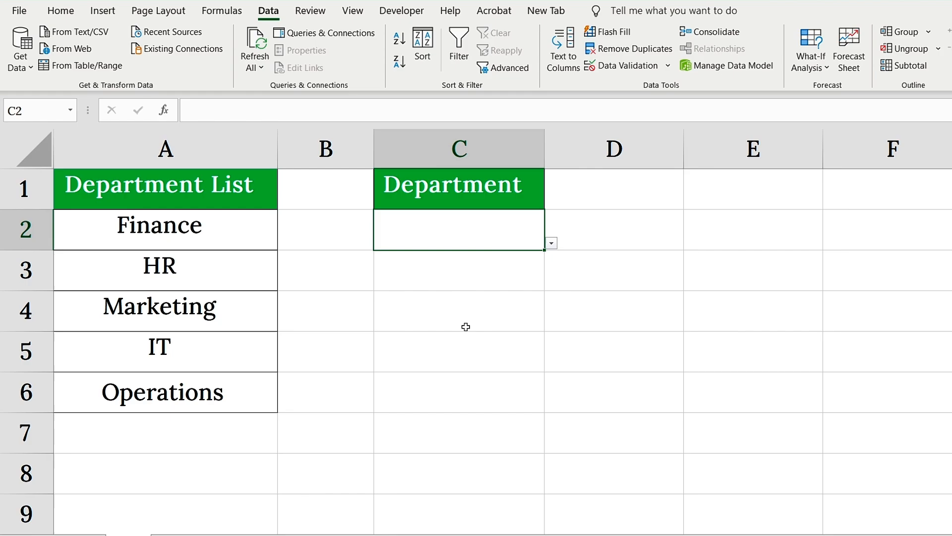
click(458, 311)
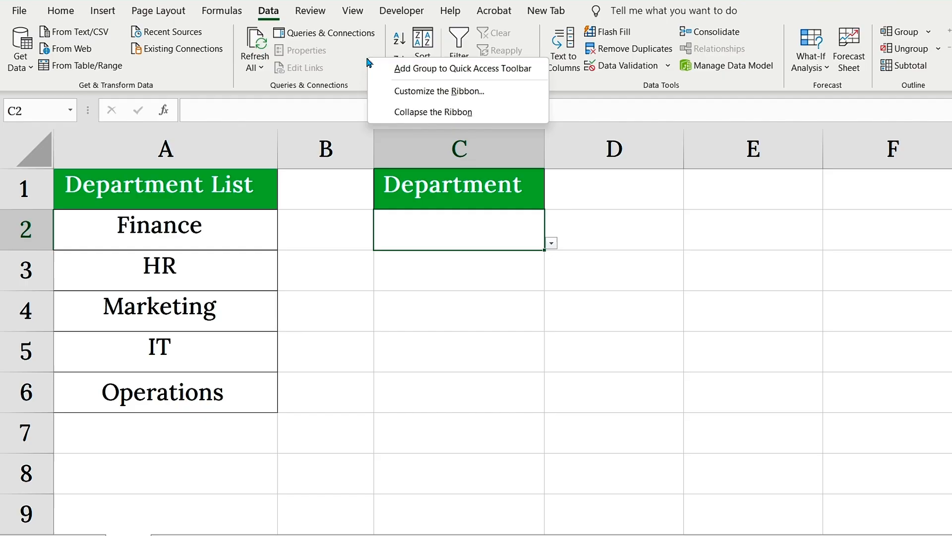
mouse_move(428, 94)
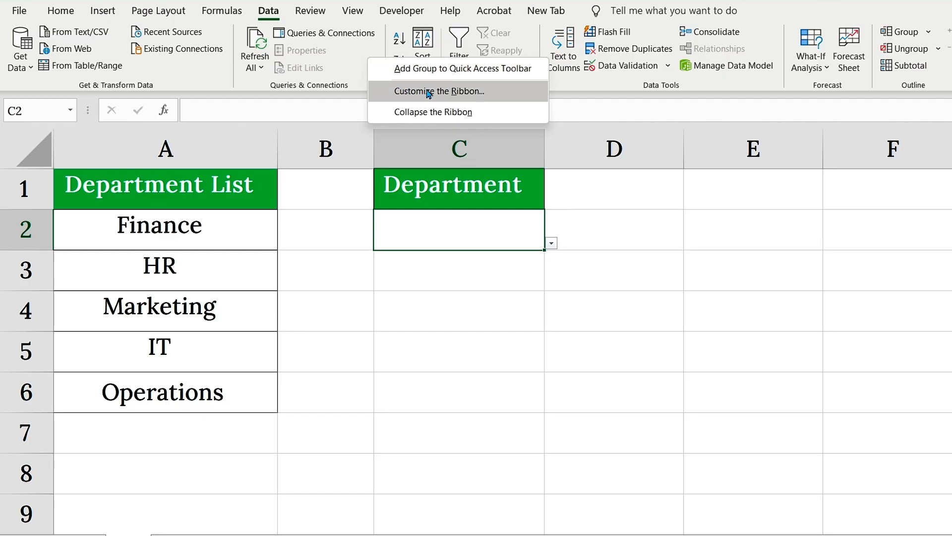
Tick Developer under Main Tabs in Customize the Ribbon and apply it
click(427, 94)
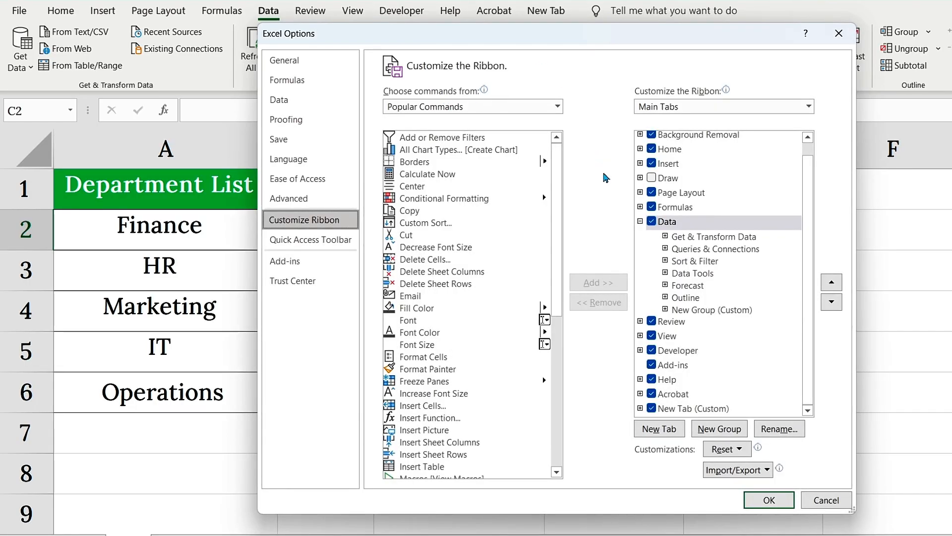
click(651, 350)
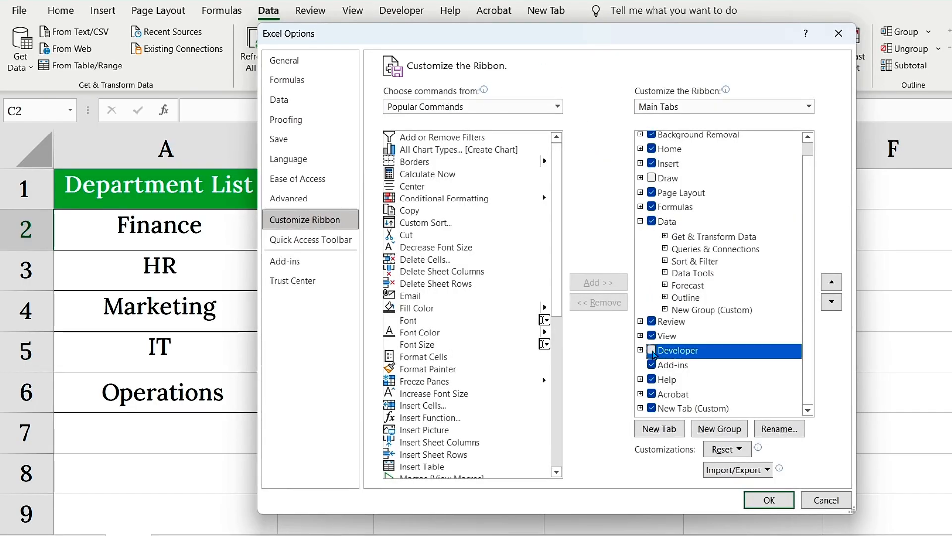
click(650, 351)
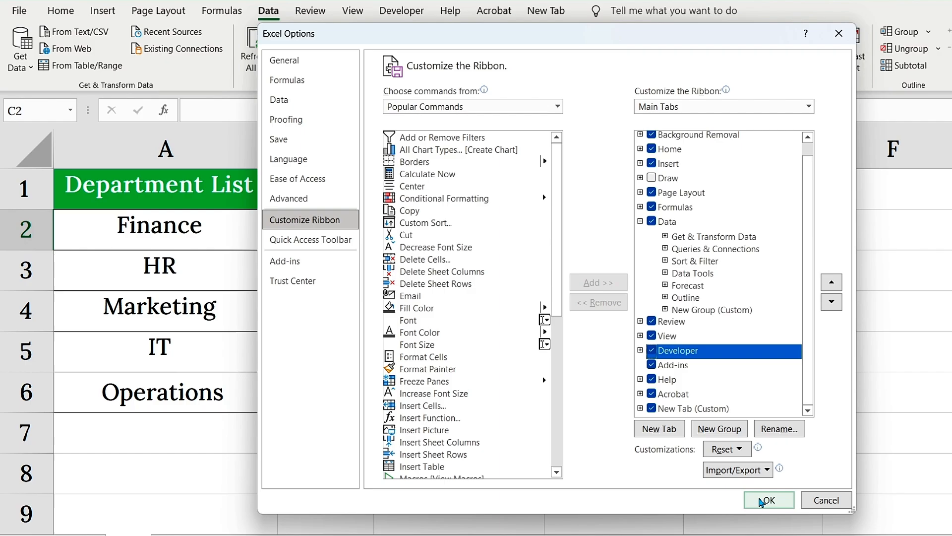
click(769, 500)
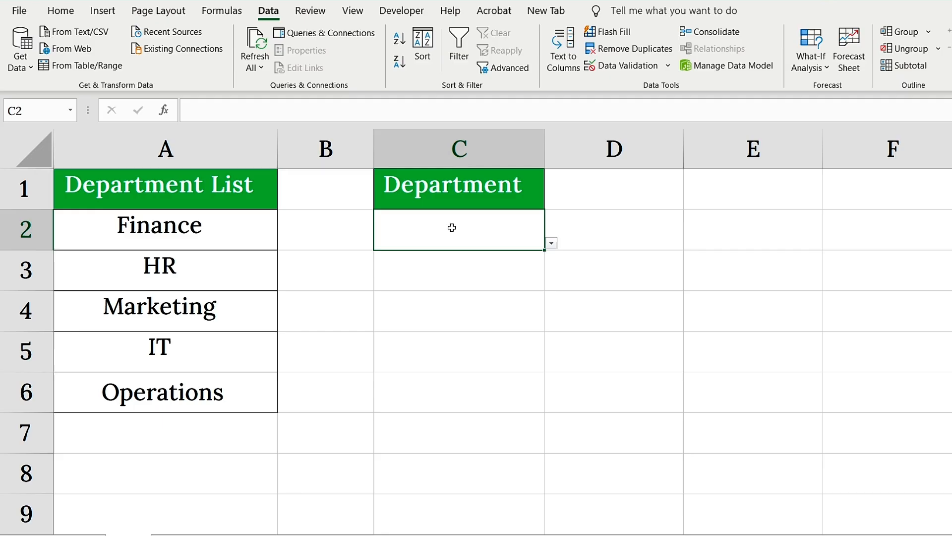
Insert a Form Controls combo box from the Developer tab over cell C2
click(401, 10)
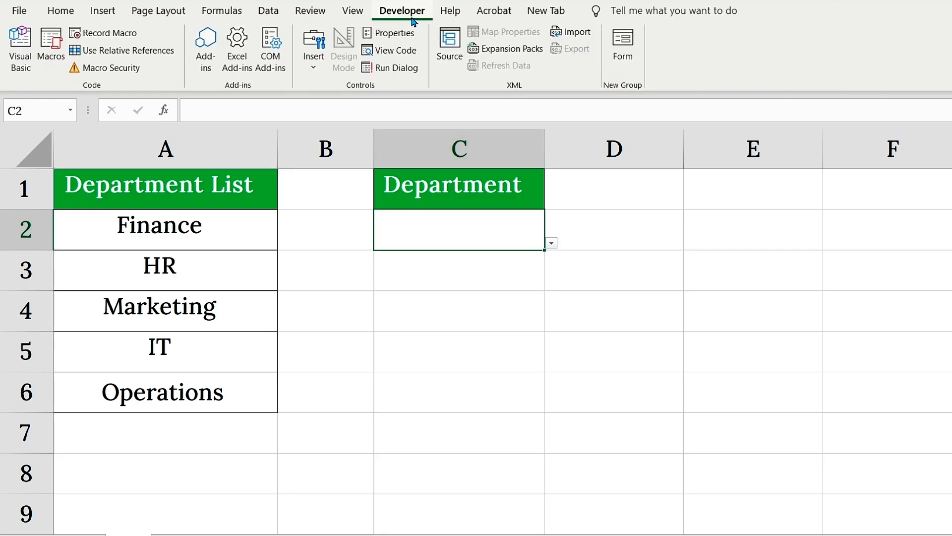
click(313, 46)
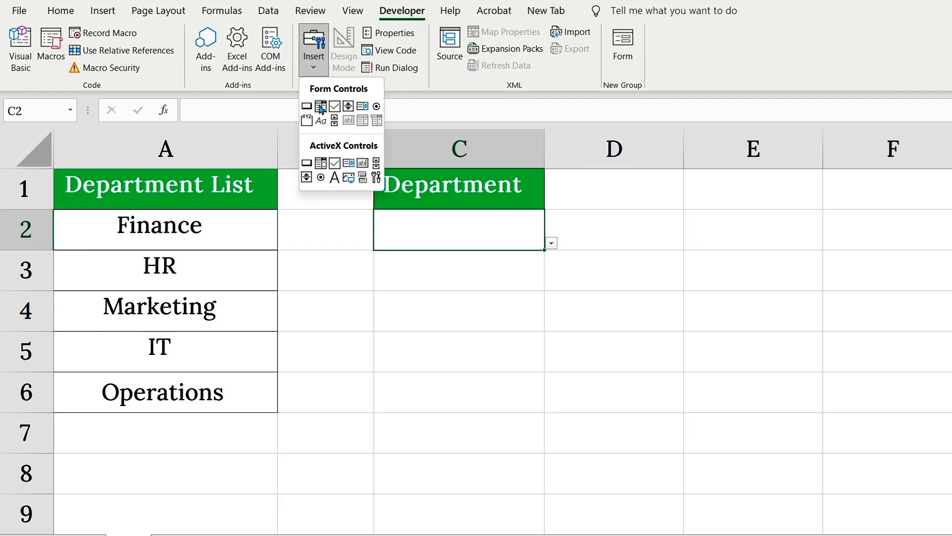
mouse_move(321, 107)
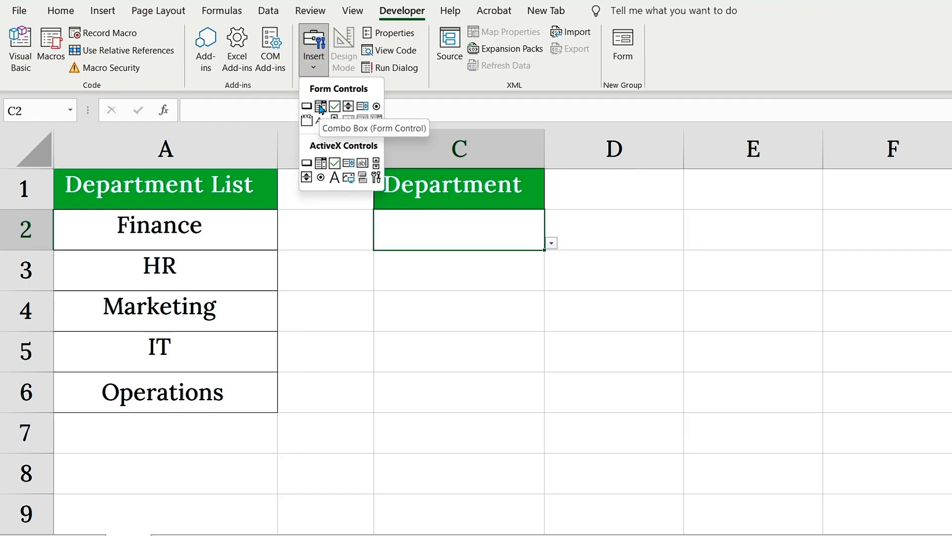
click(320, 106)
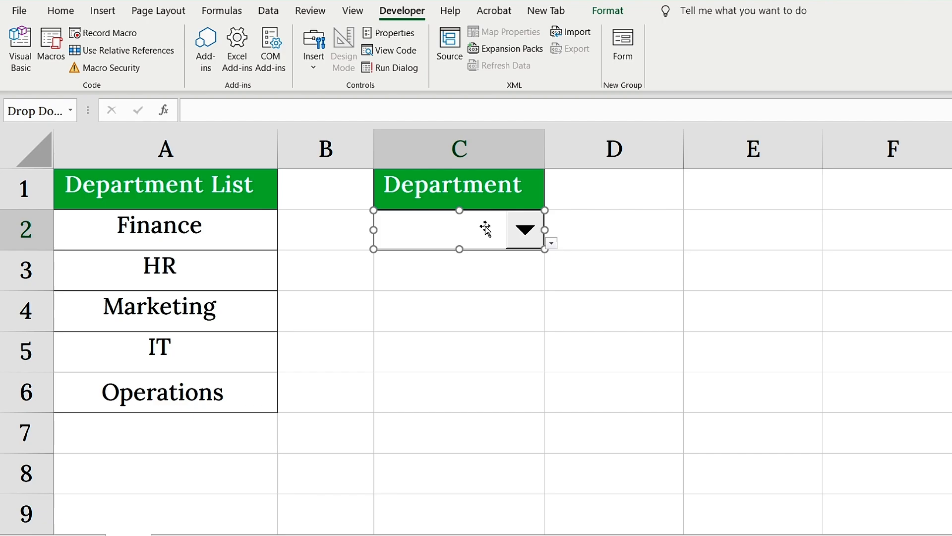
Set the combo box's input range to $A$2:$A$6 and cell link to C2
right_click(486, 229)
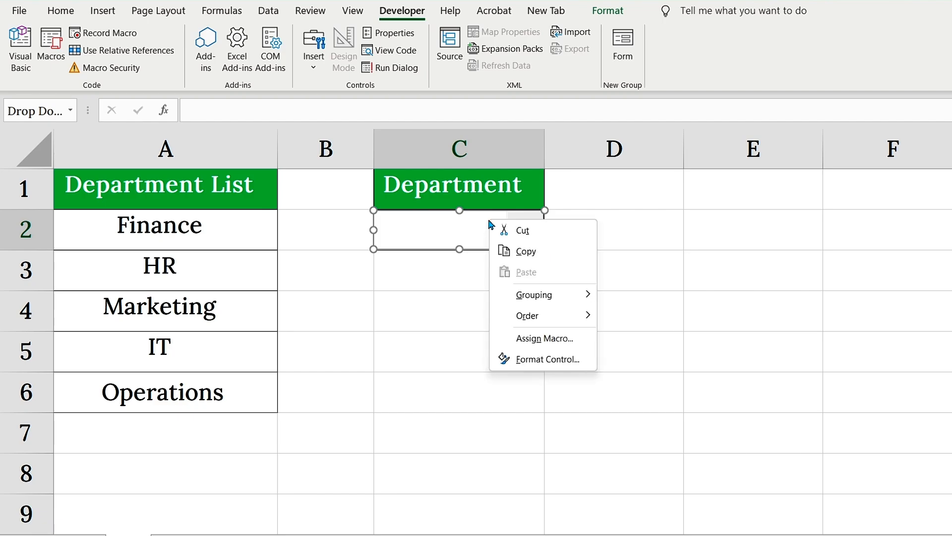
mouse_move(544, 359)
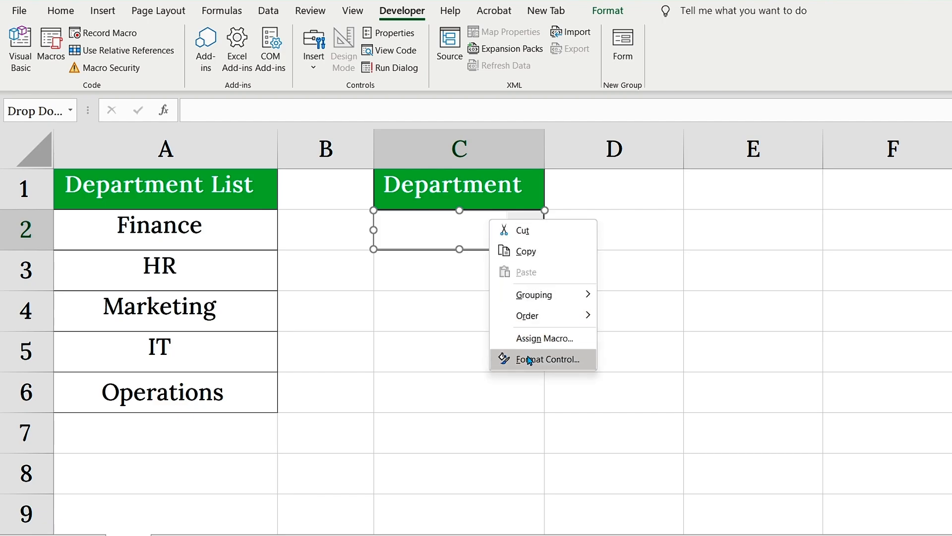
click(544, 359)
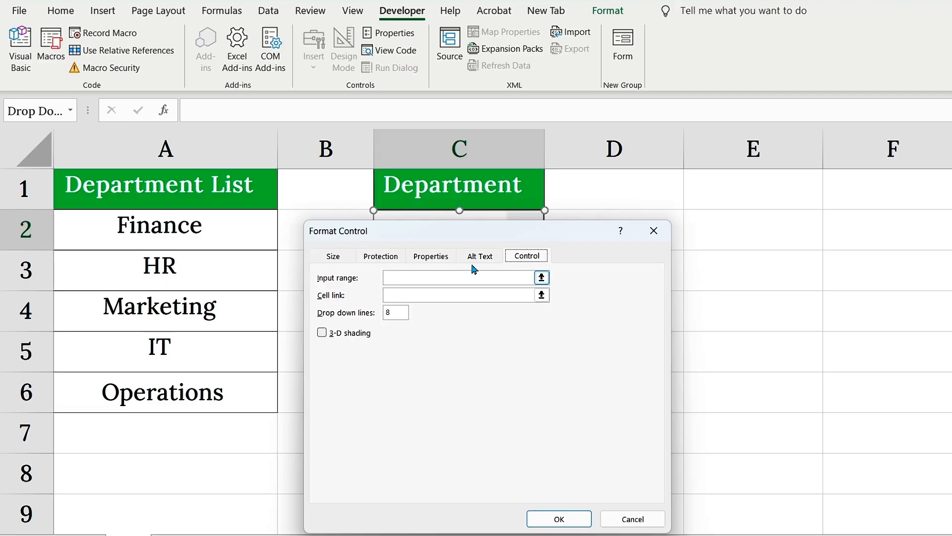
click(462, 277)
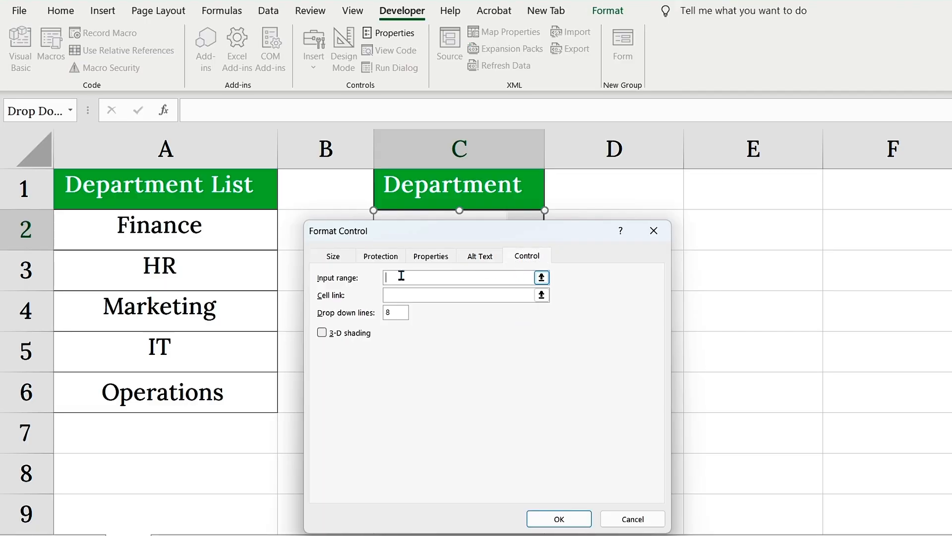
drag(164, 229, 164, 392)
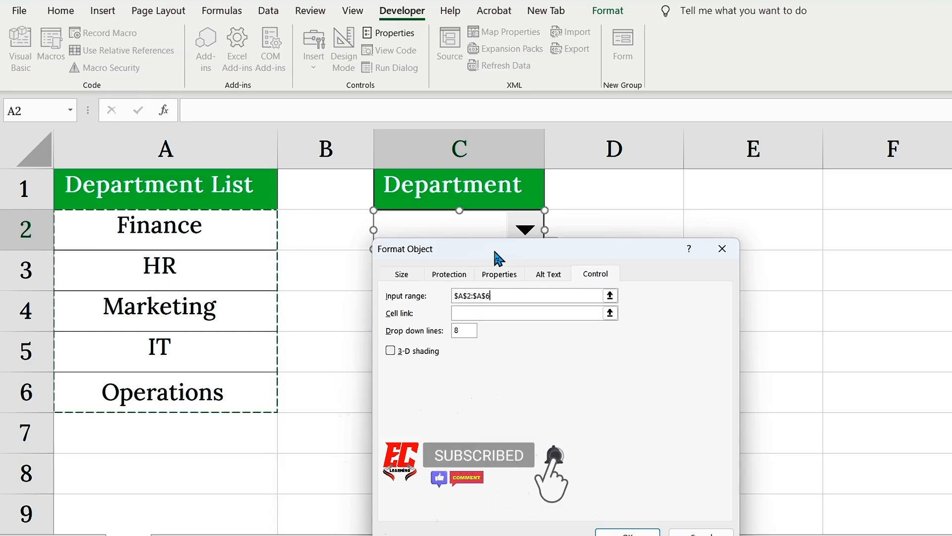
click(531, 313)
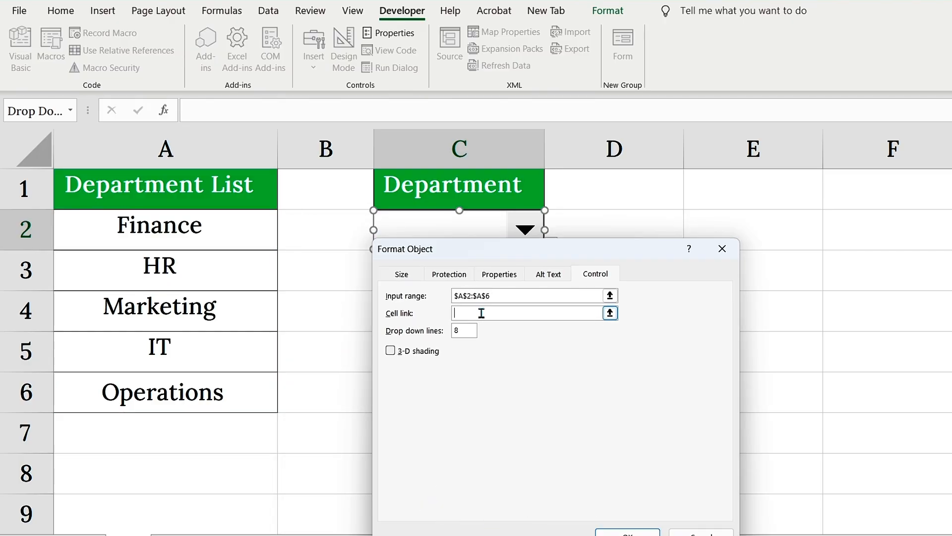
text(C2)
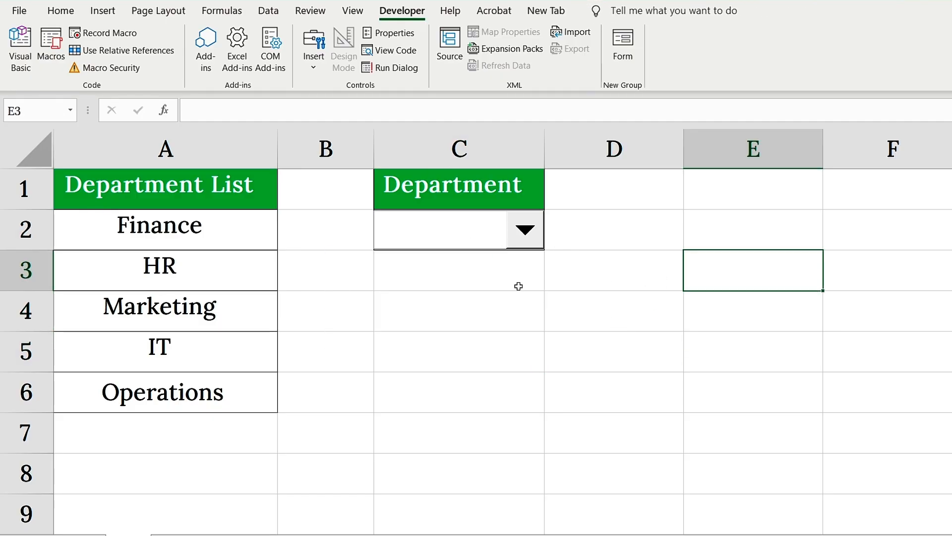
Copy the C2 combo box and paste a copy into C3
click(458, 392)
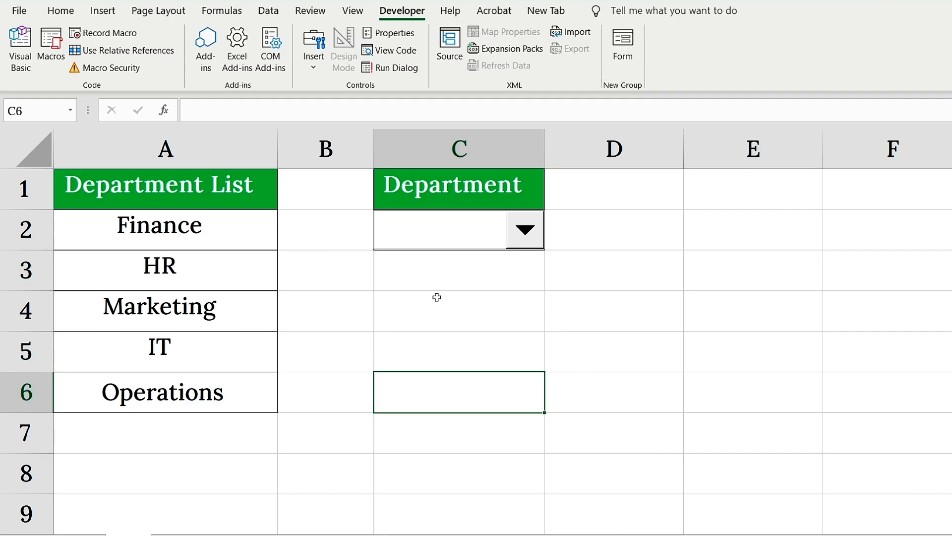
click(449, 229)
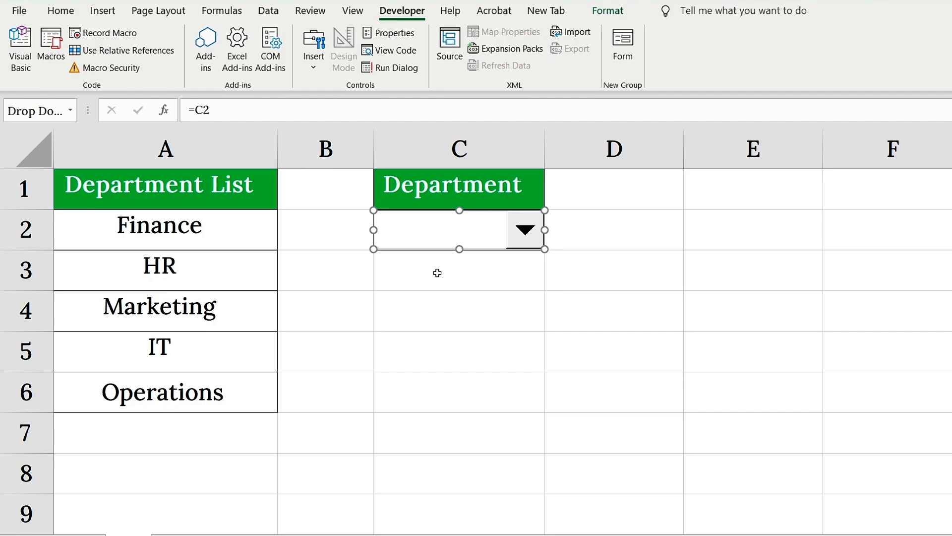
right_click(459, 230)
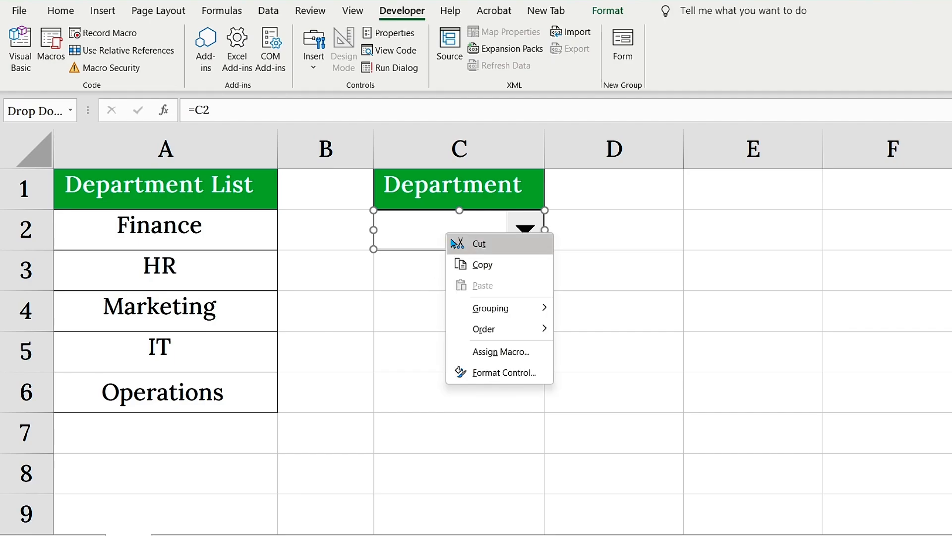
click(477, 264)
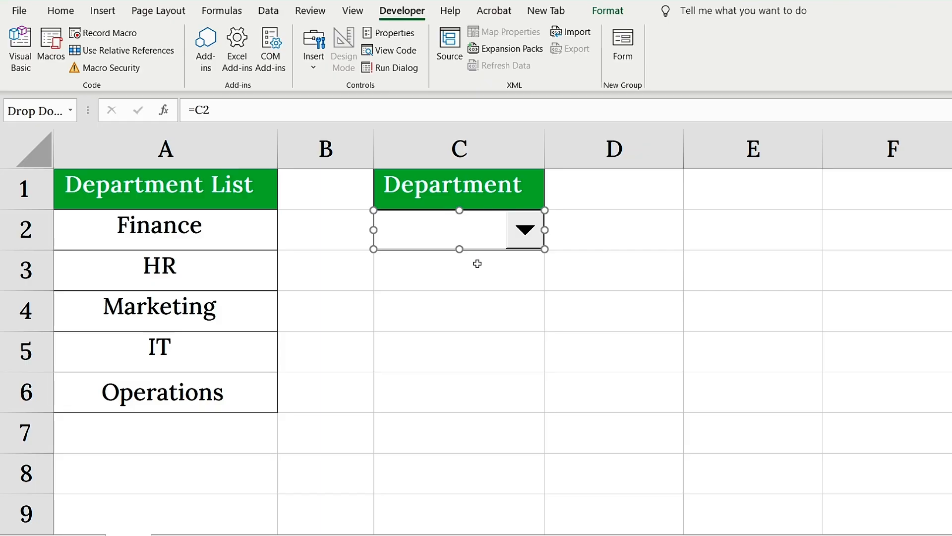
click(458, 270)
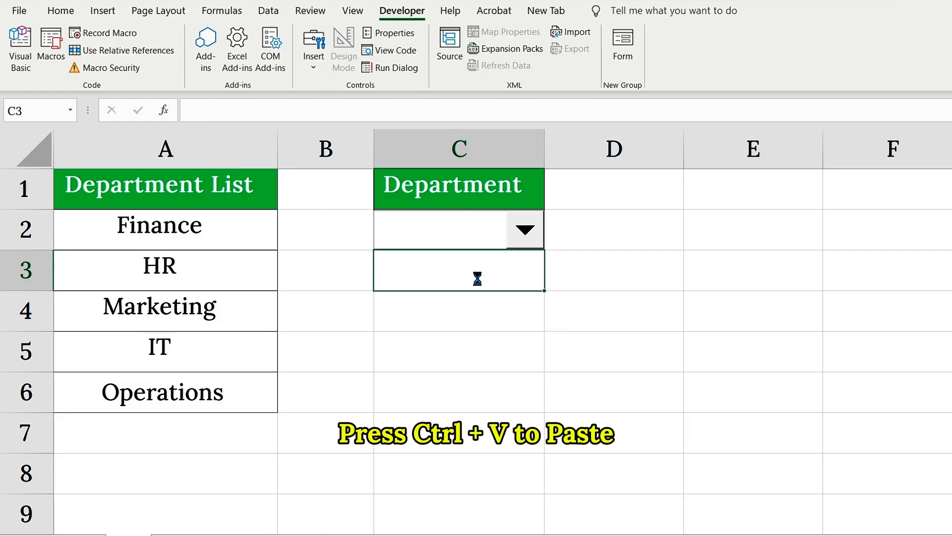
key(ctrl+v)
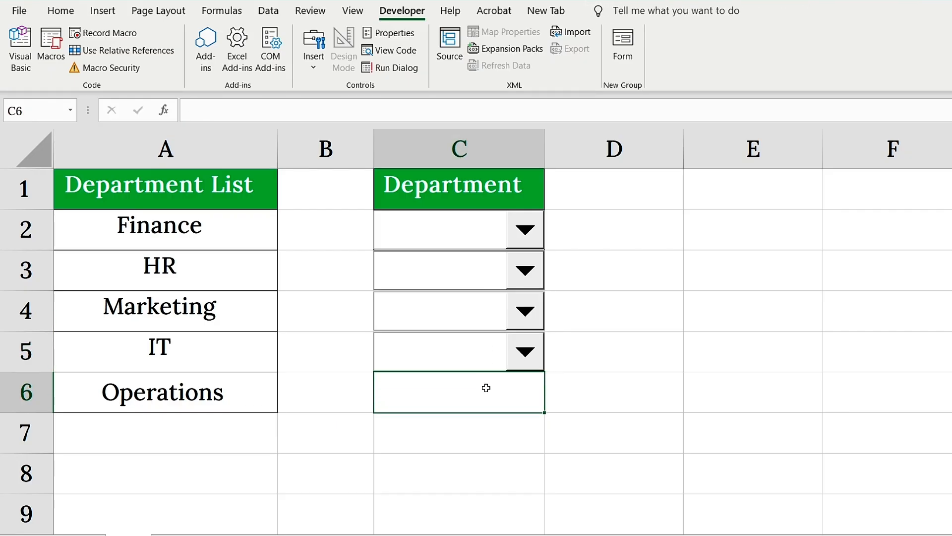
click(459, 392)
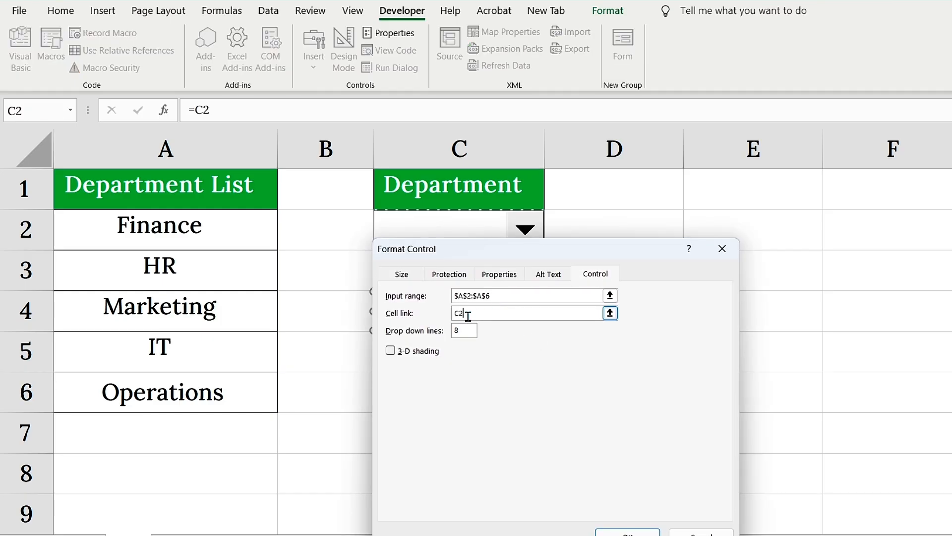
Link the row 4 combo box to C4 and open the C6 box's control settings
click(627, 533)
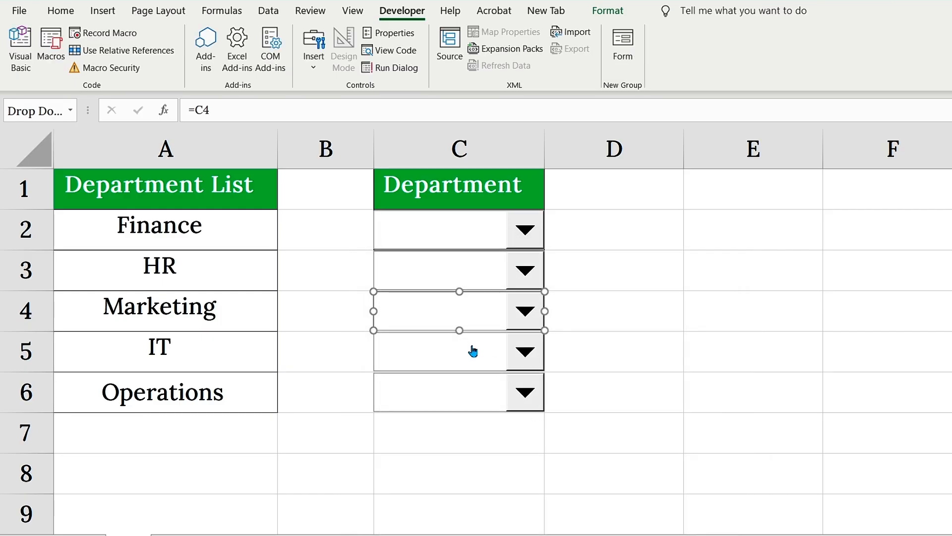
text(c)
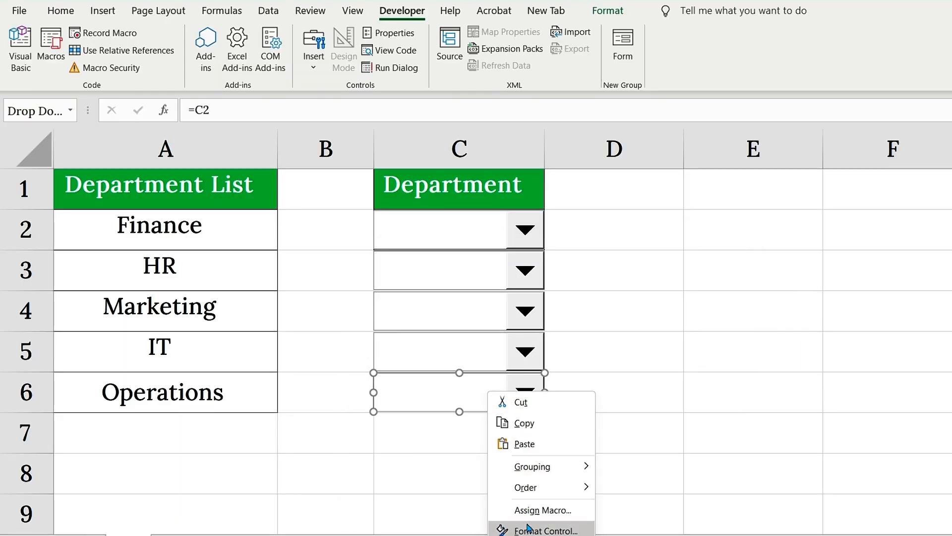
click(544, 530)
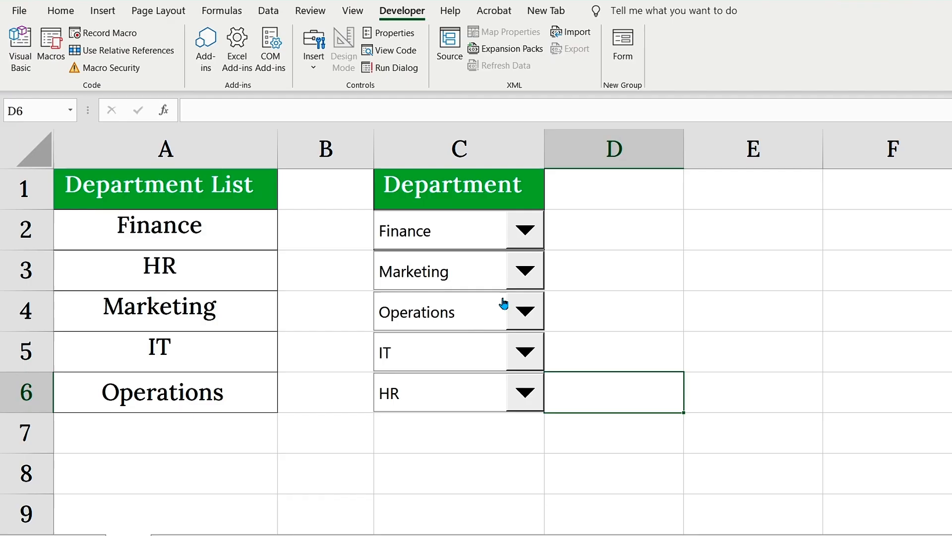
mouse_move(486, 229)
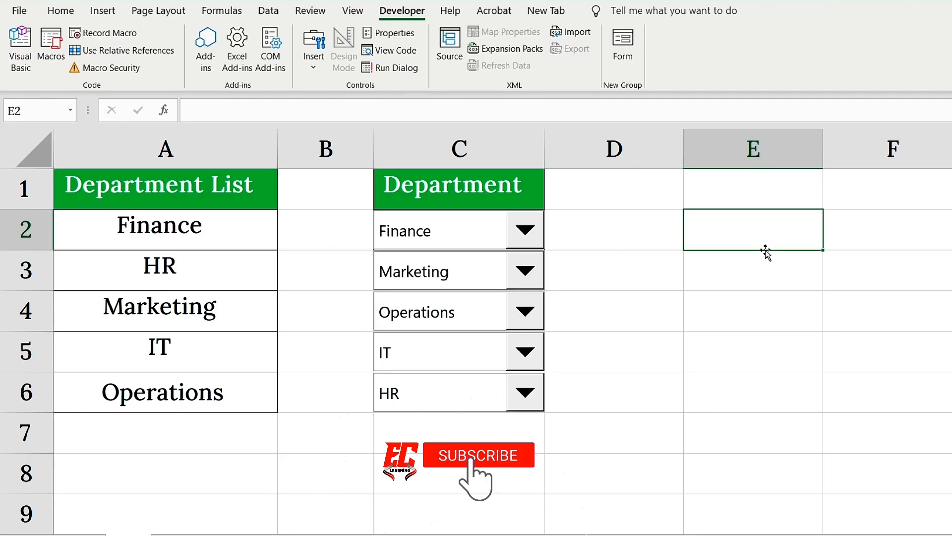
Close the Format Control dialog, leaving C2–C6 showing Finance, Marketing, Operations, IT, HR
click(478, 454)
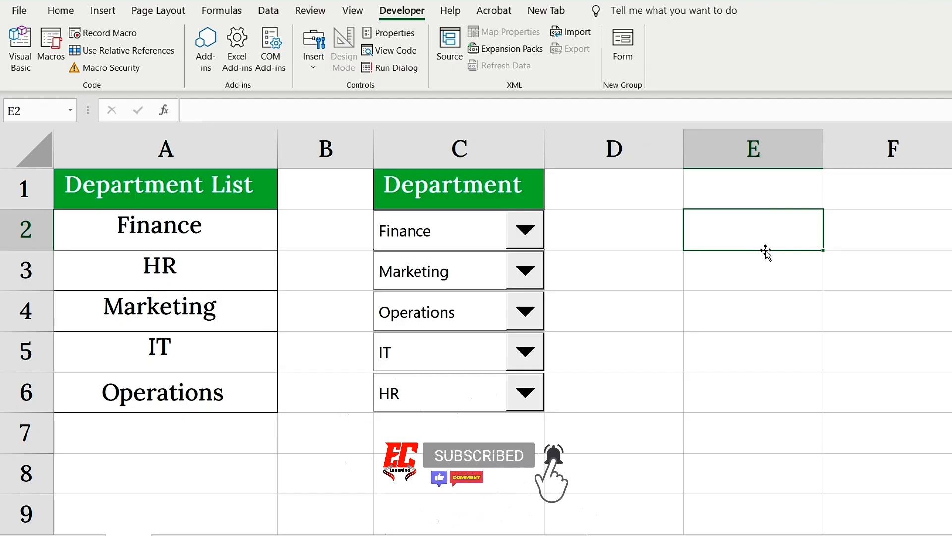